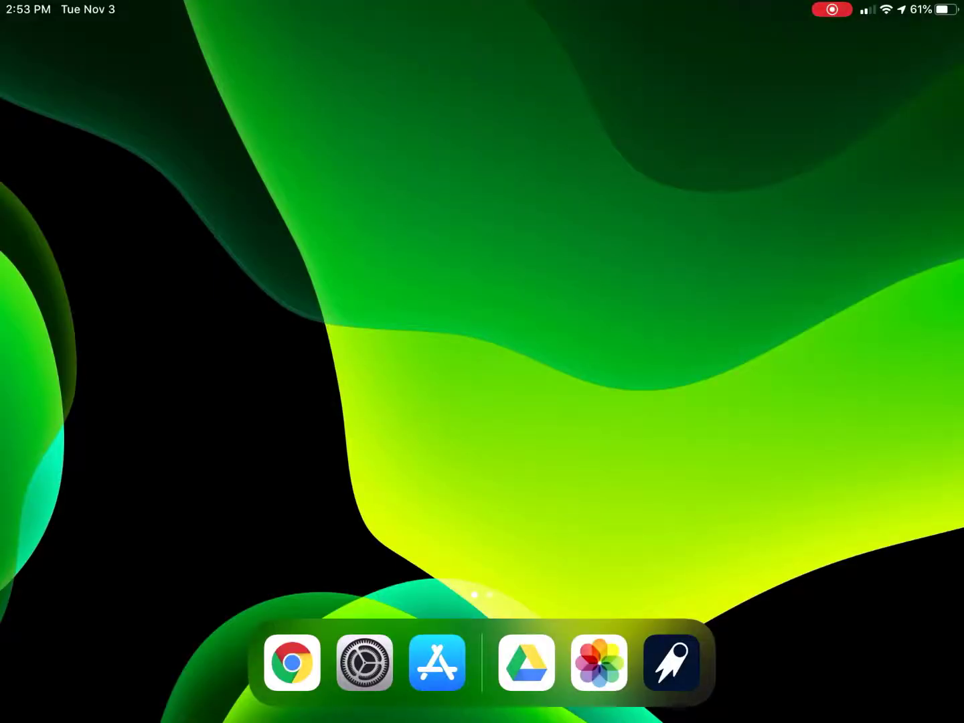
- Show the iPad Bluetooth device list with STAR mPOP-L0012 connected and the Socket scanner discovered
left_click(364, 663)
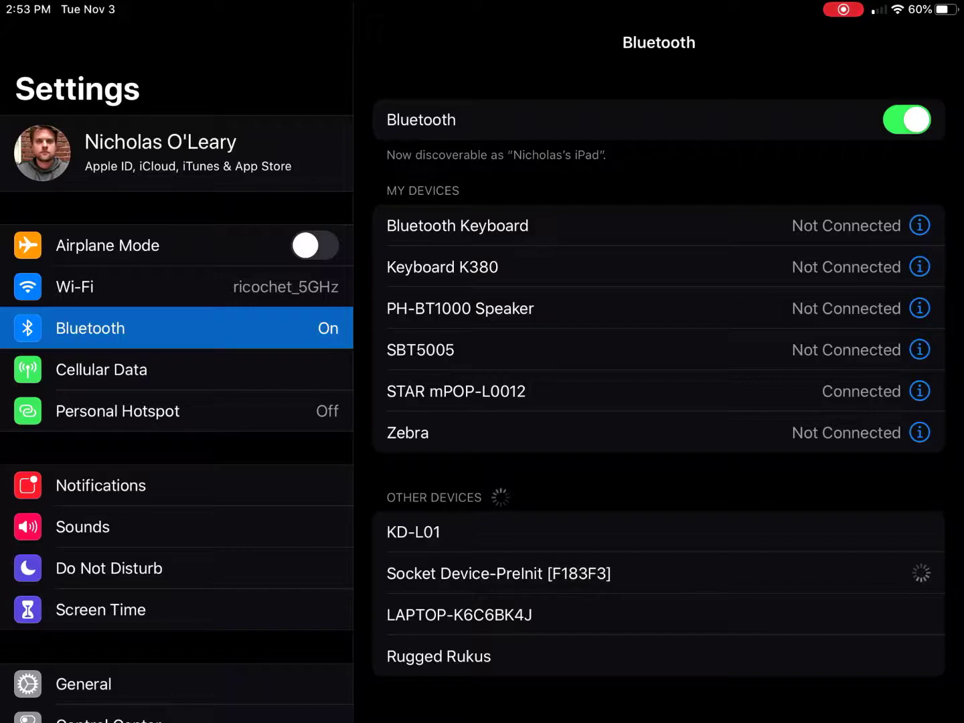
- Enter the store name 'vendor' and the username on the Ricochet POS sign-in screen
left_click(499, 573)
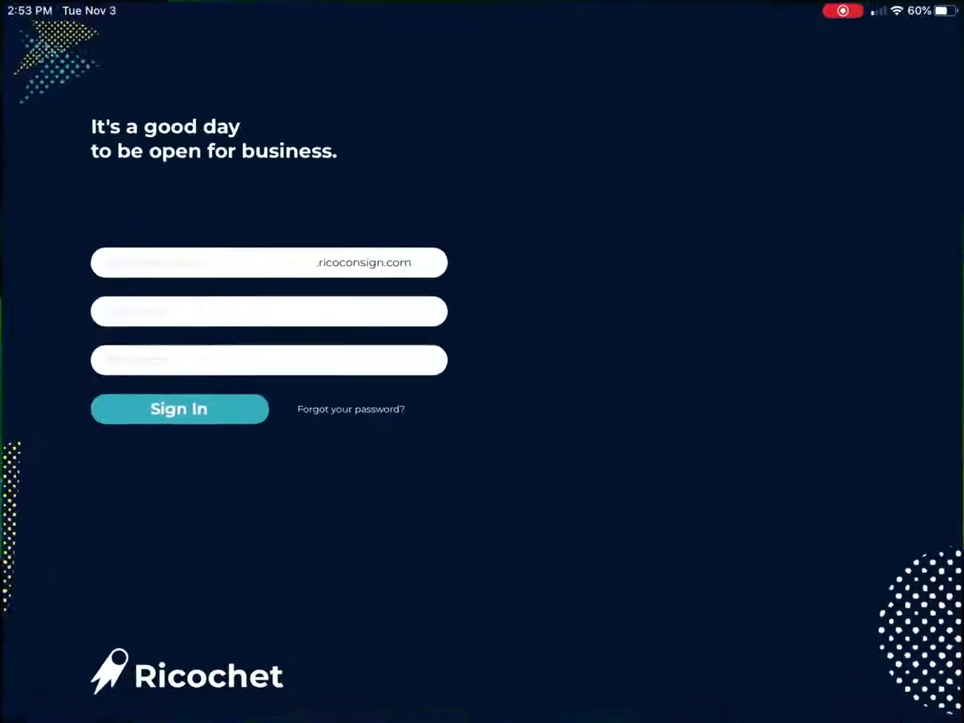
left_click(268, 311)
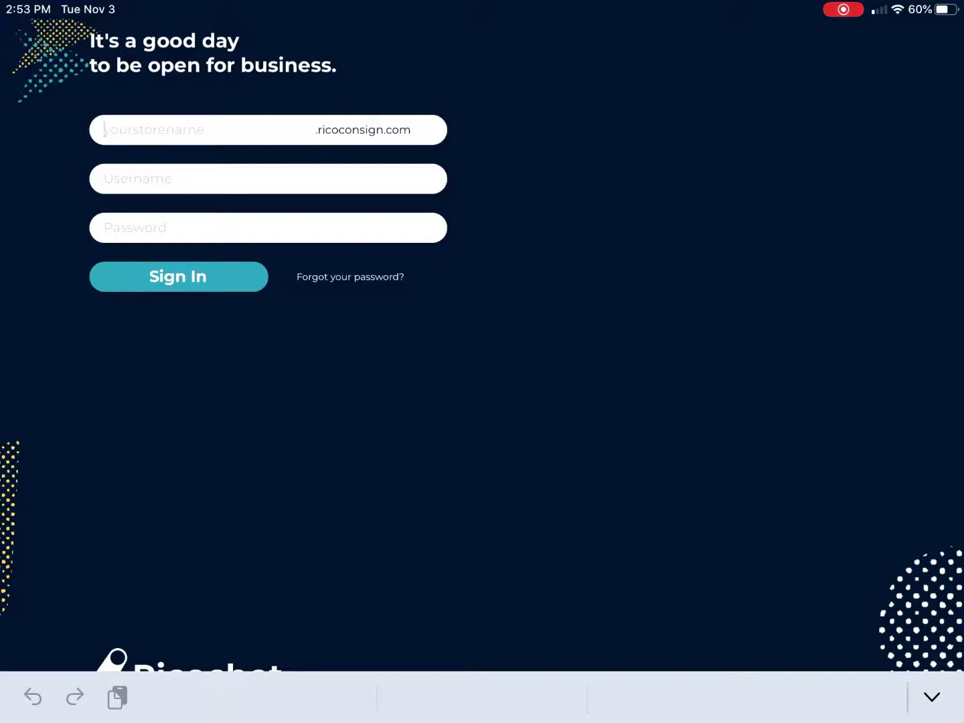
type("v")
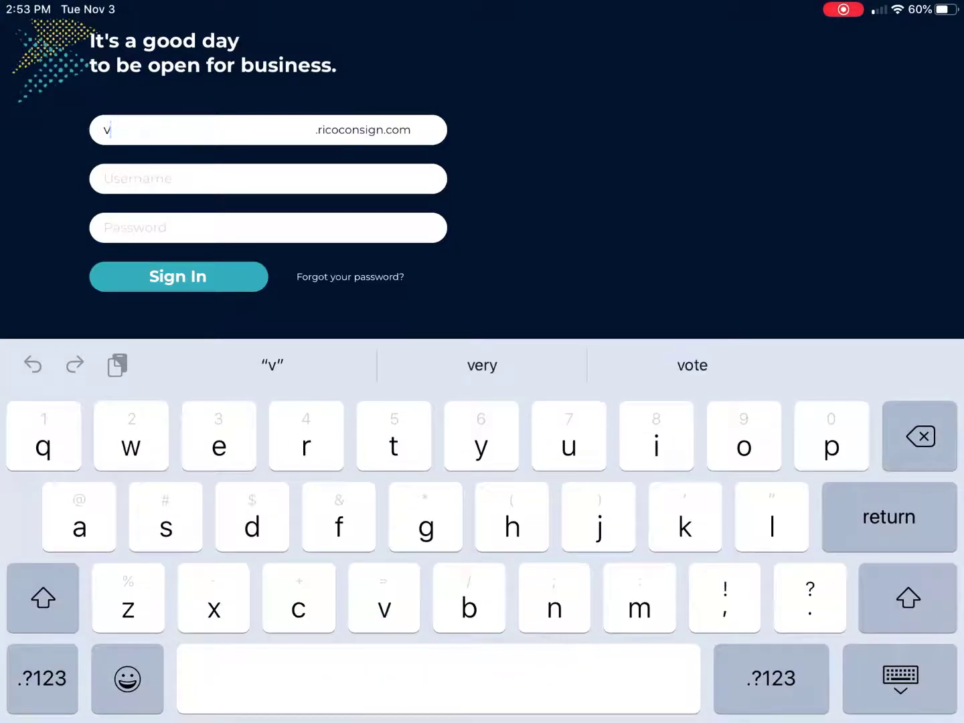
type("endor")
left_click(268, 179)
type("nick")
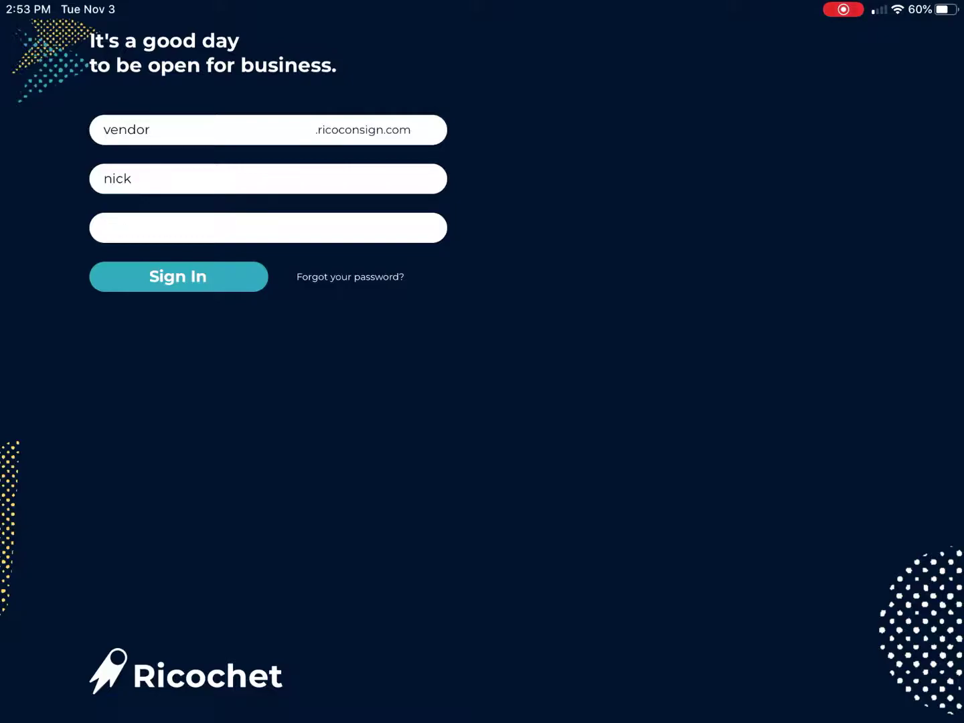
- Sign in, allow Bluetooth access, and open the sale screen on the Second register
left_click(178, 276)
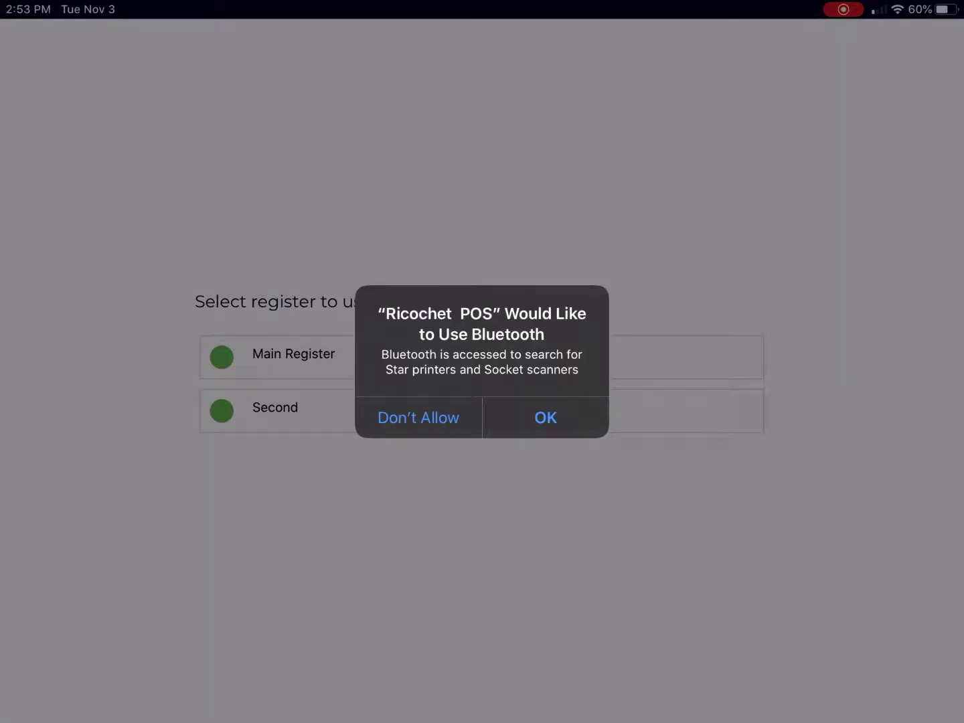
left_click(546, 417)
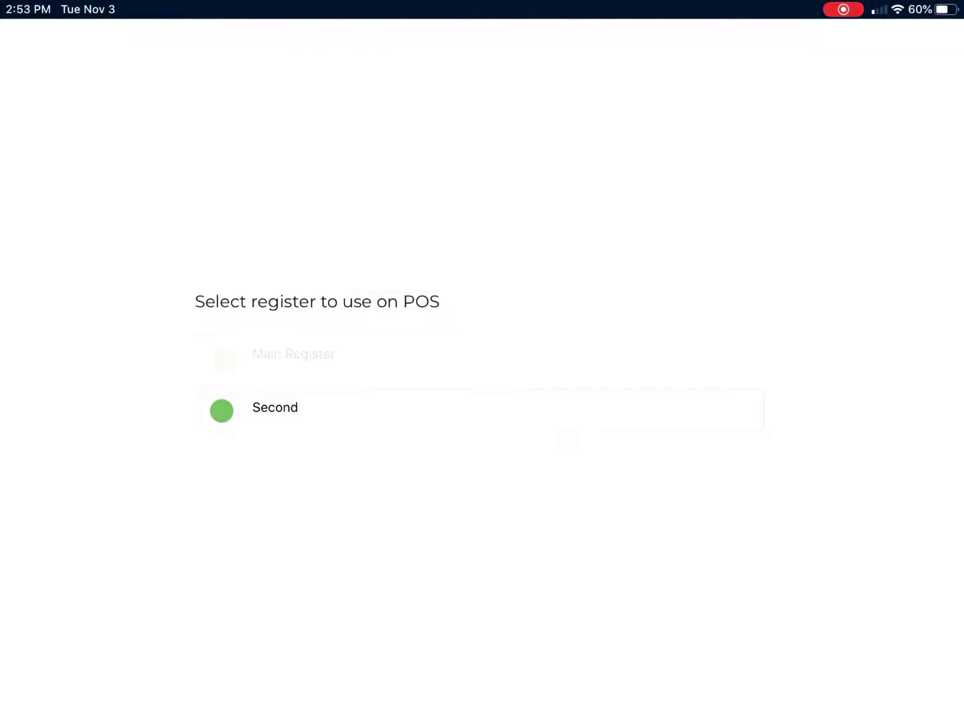
left_click(275, 407)
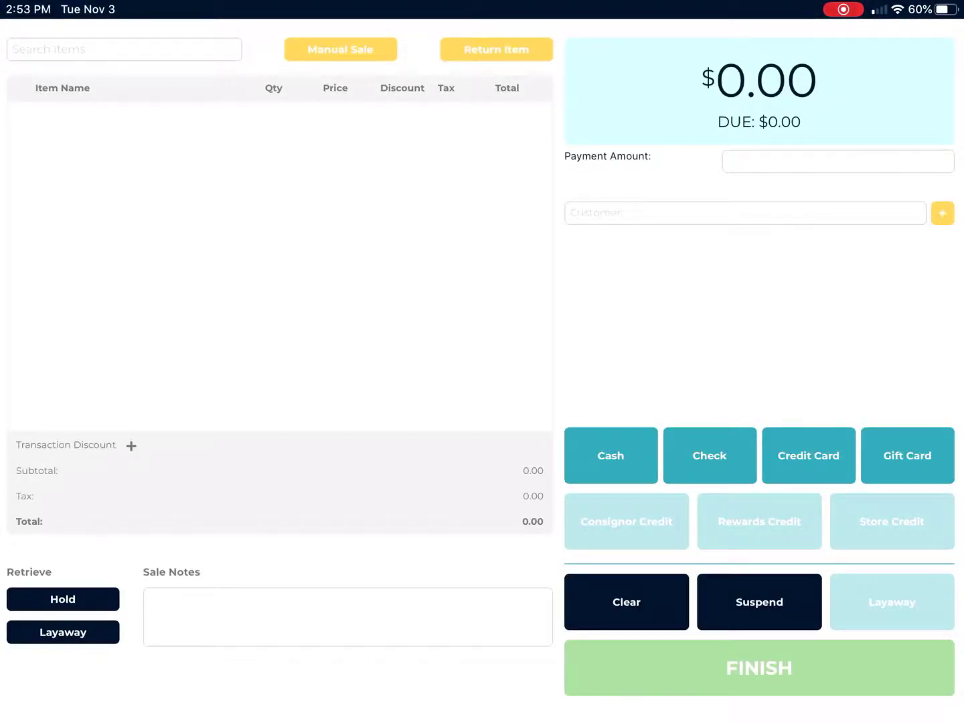